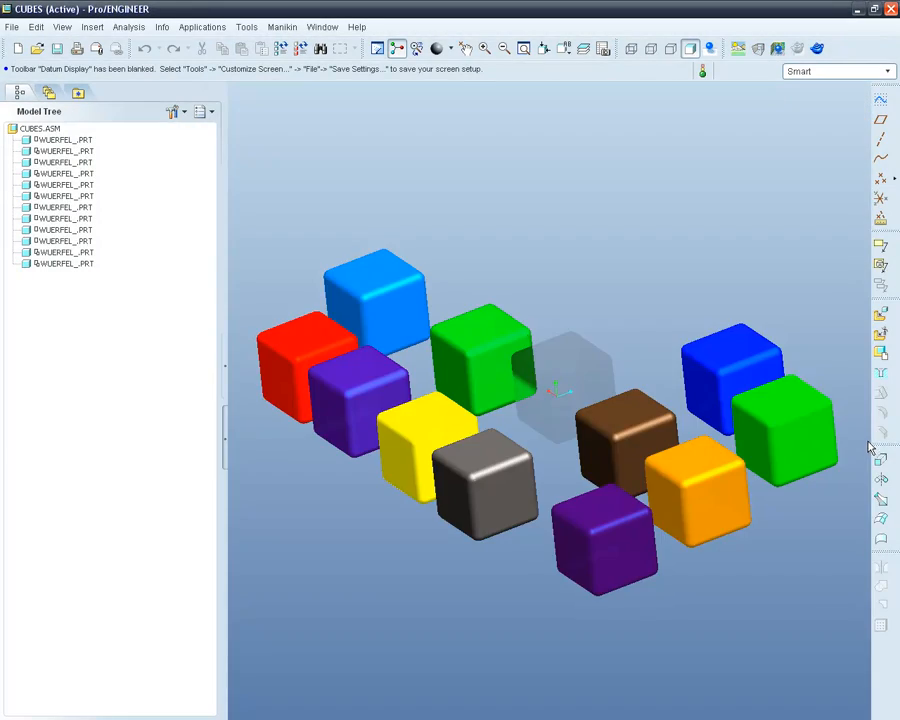
mouse_move(377, 561)
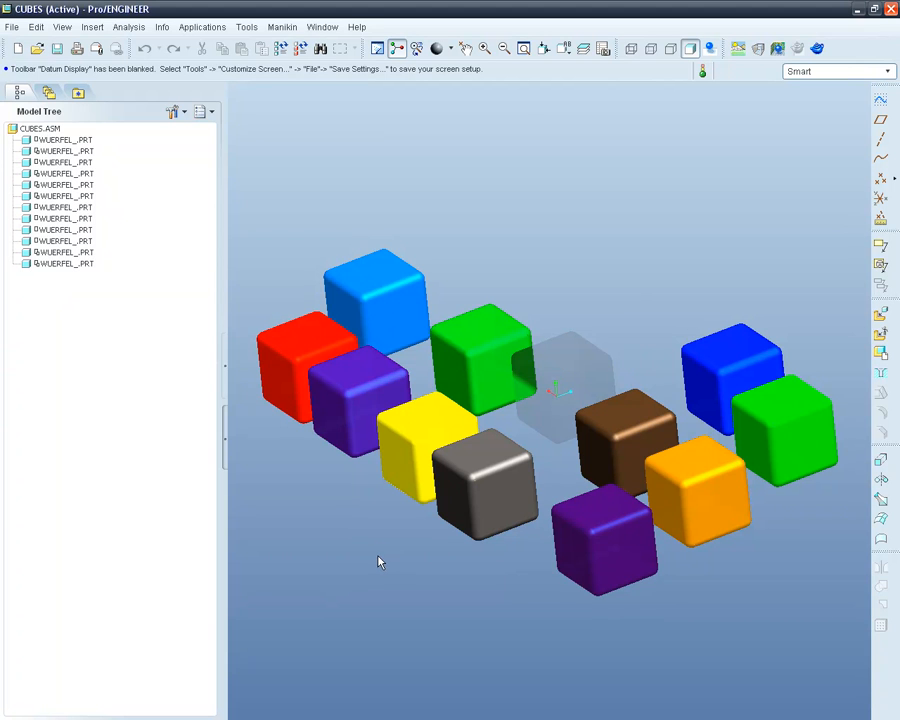
- Orbit the coloured cube assembly slightly to a rotated viewing angle
left_click_drag(378, 562, 449, 554)
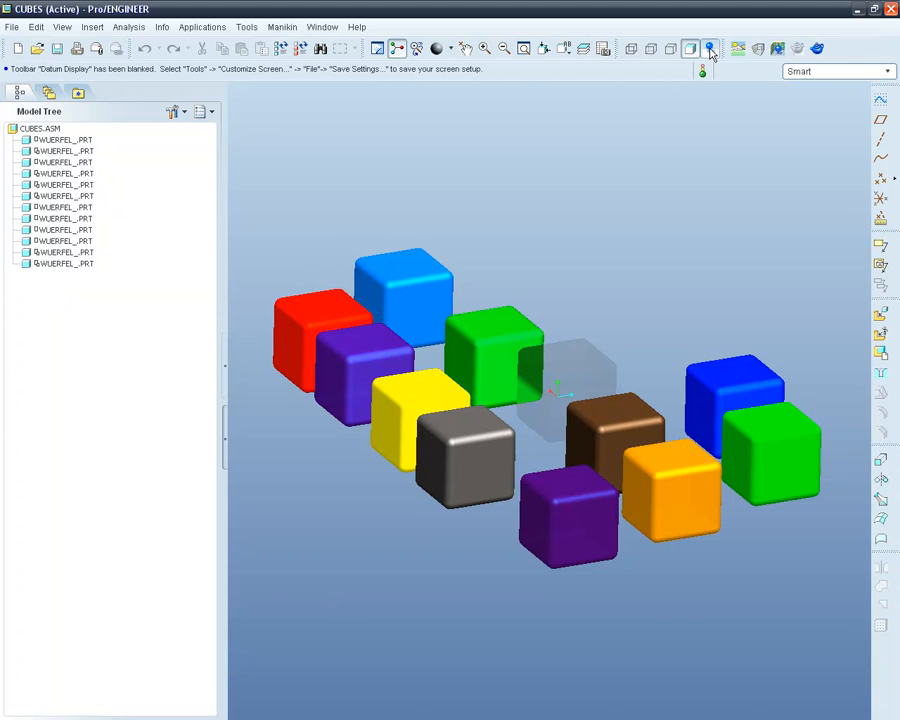
- Turn on enhanced realism so the cubes show floor reflections
left_click(710, 48)
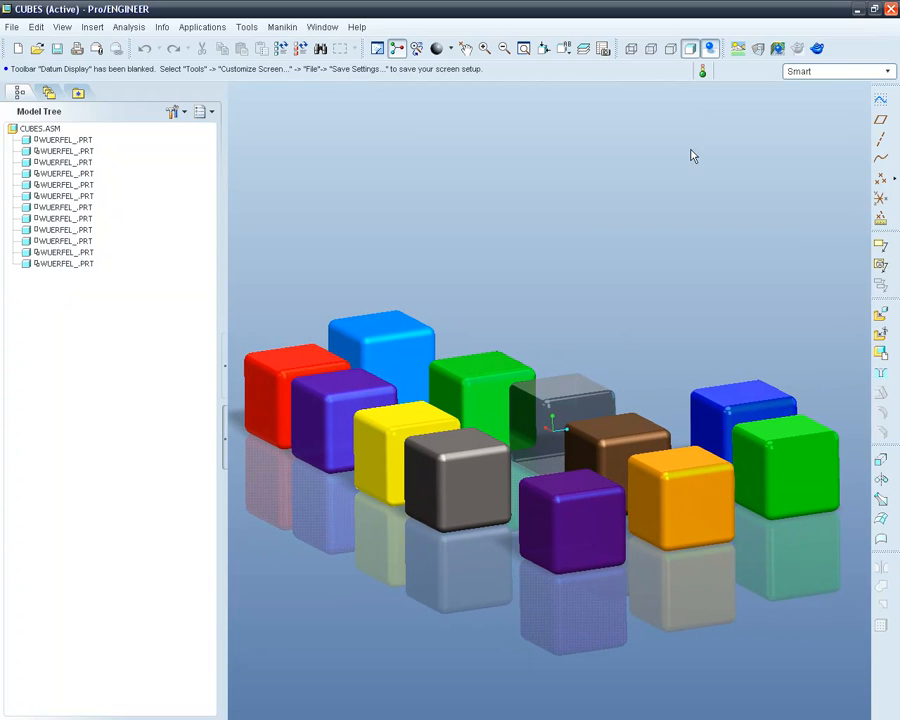
mouse_move(603, 293)
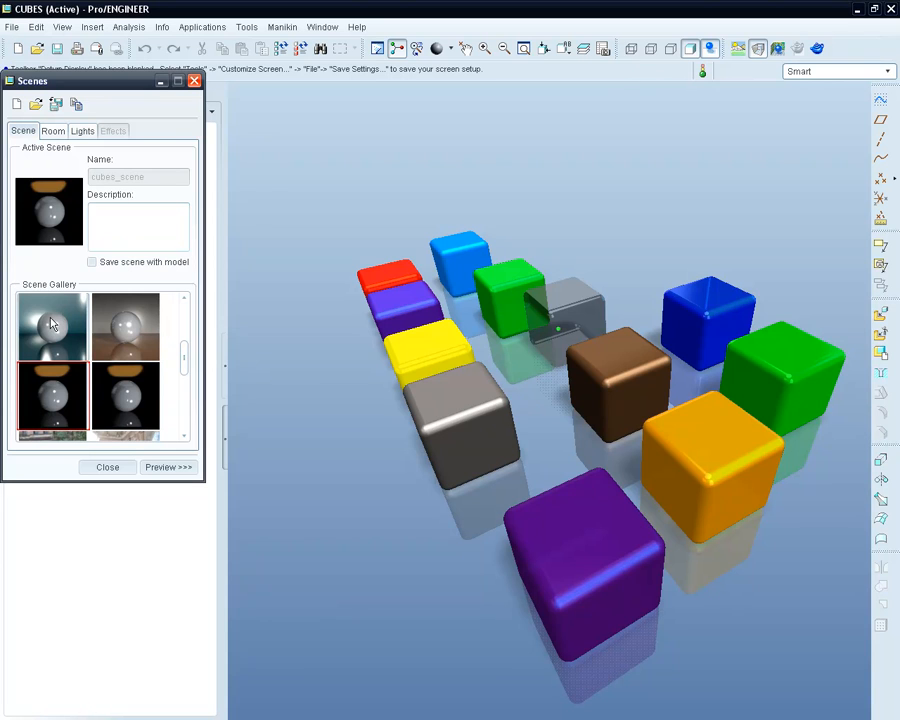
- Preview the maple table-top and default scenes, then settle on basic-studio-blend-teal
left_click(52, 325)
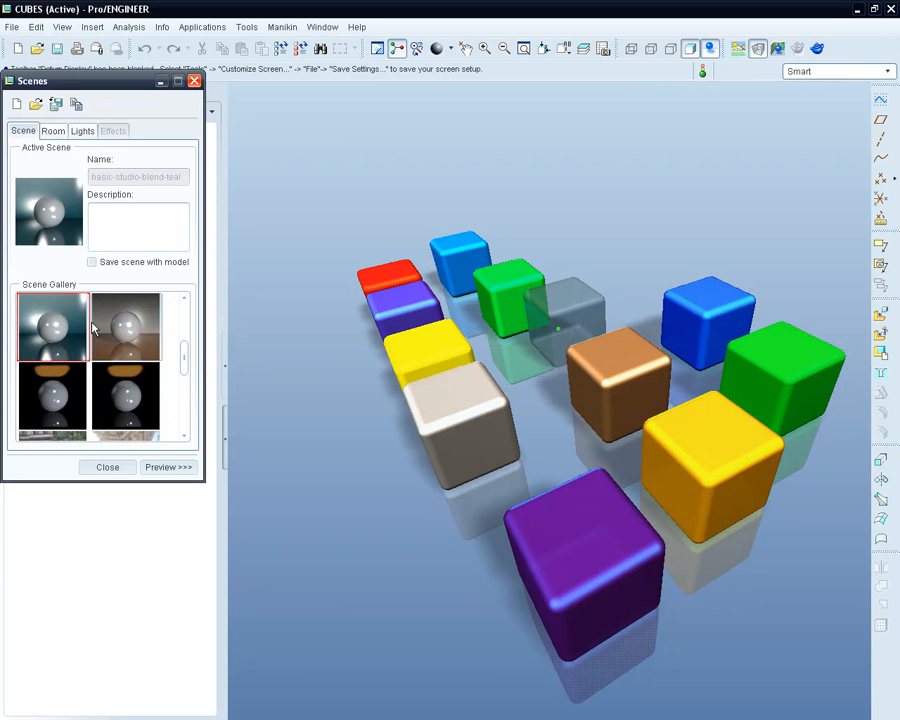
left_click(125, 326)
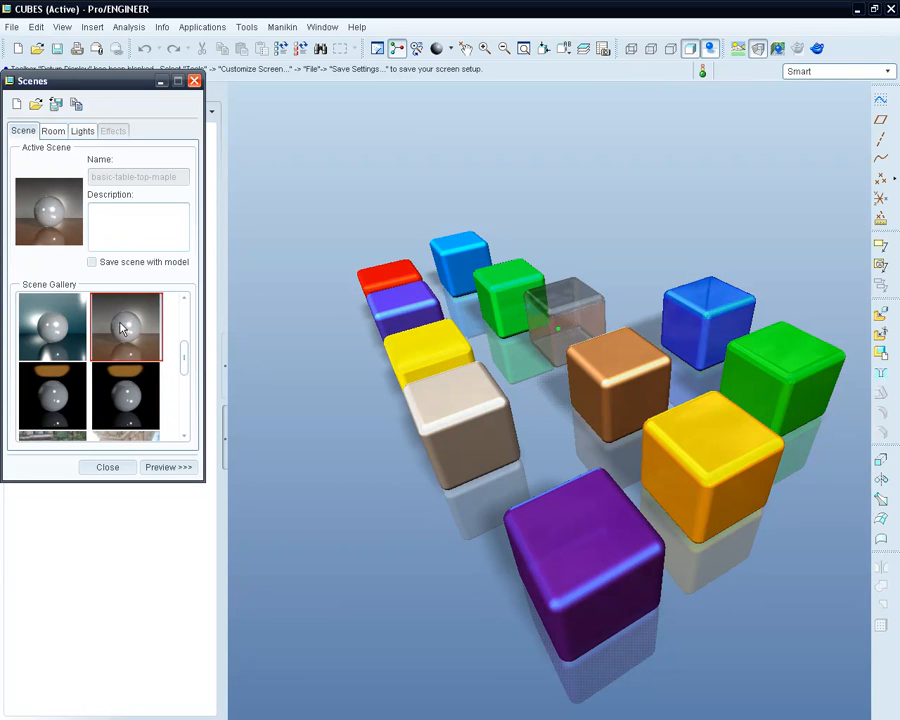
left_click(125, 400)
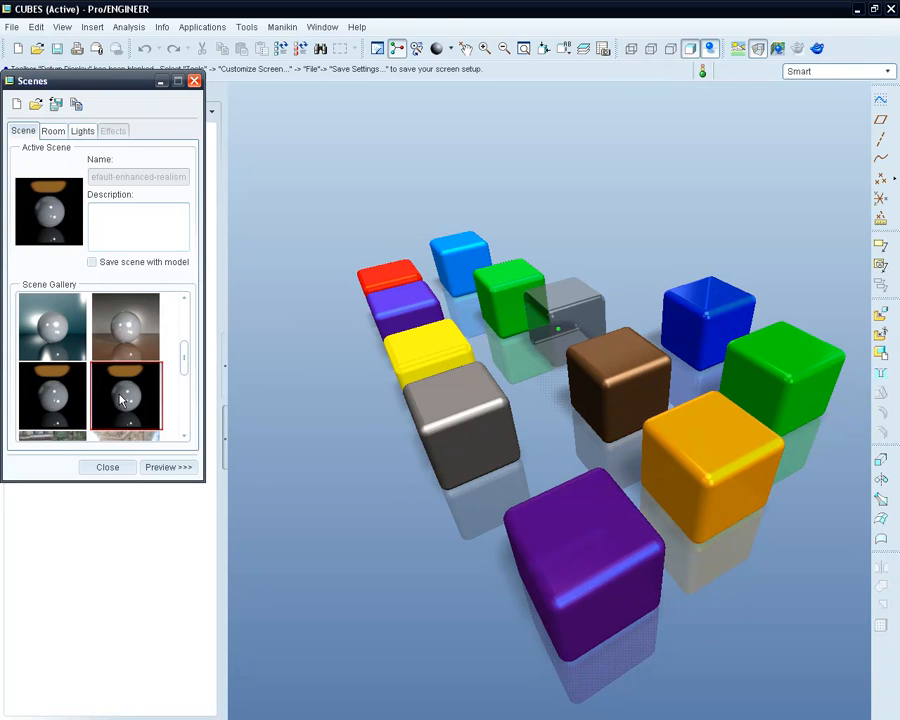
left_click(52, 398)
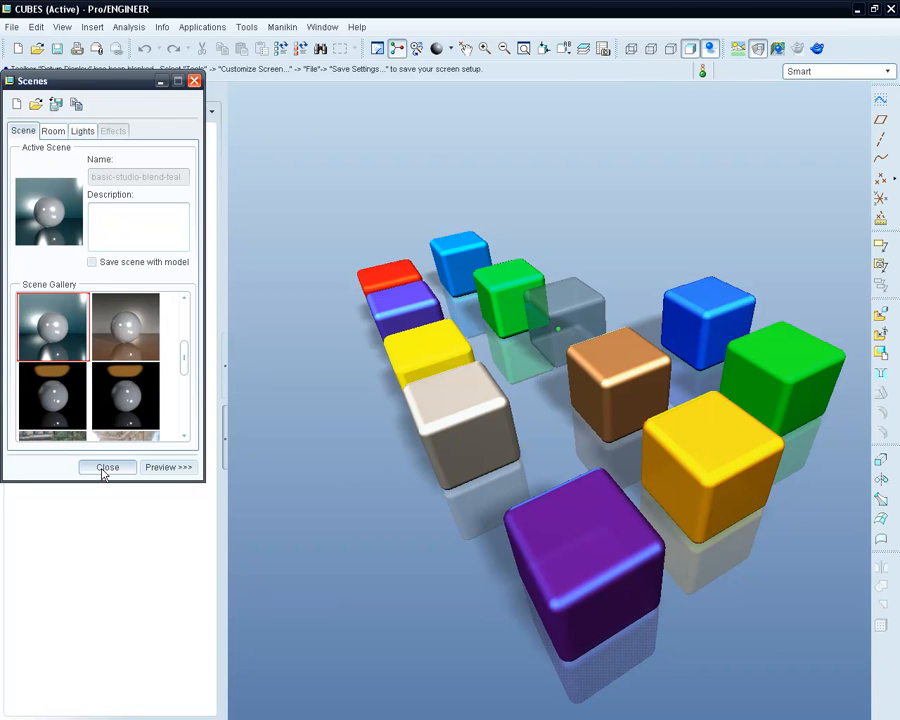
left_click(107, 467)
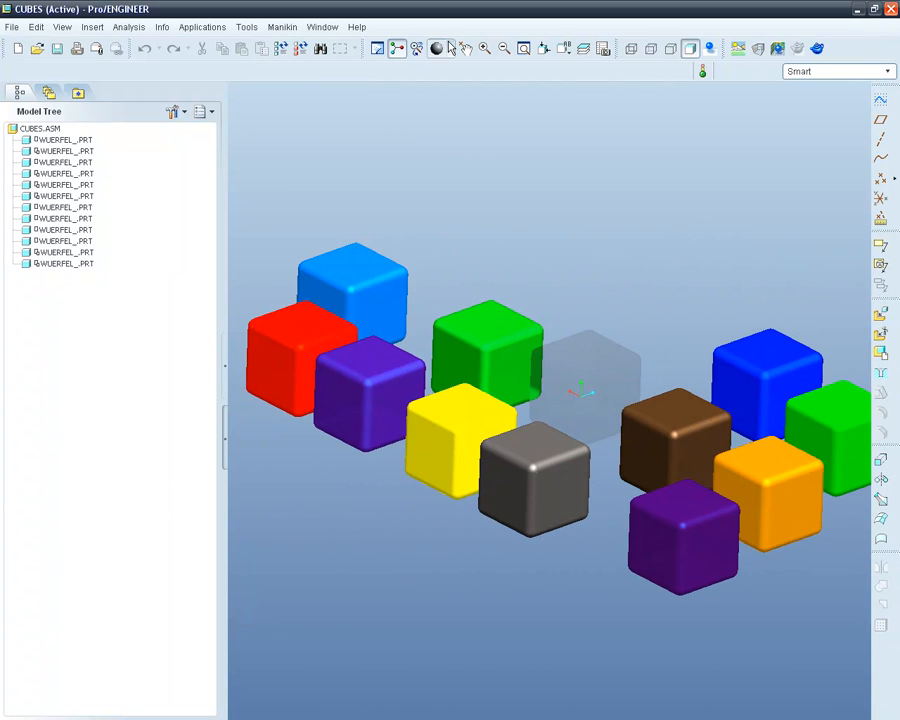
- Pick a metal appearance from the Photolux Library Metals in the Appearance Gallery
left_click(438, 48)
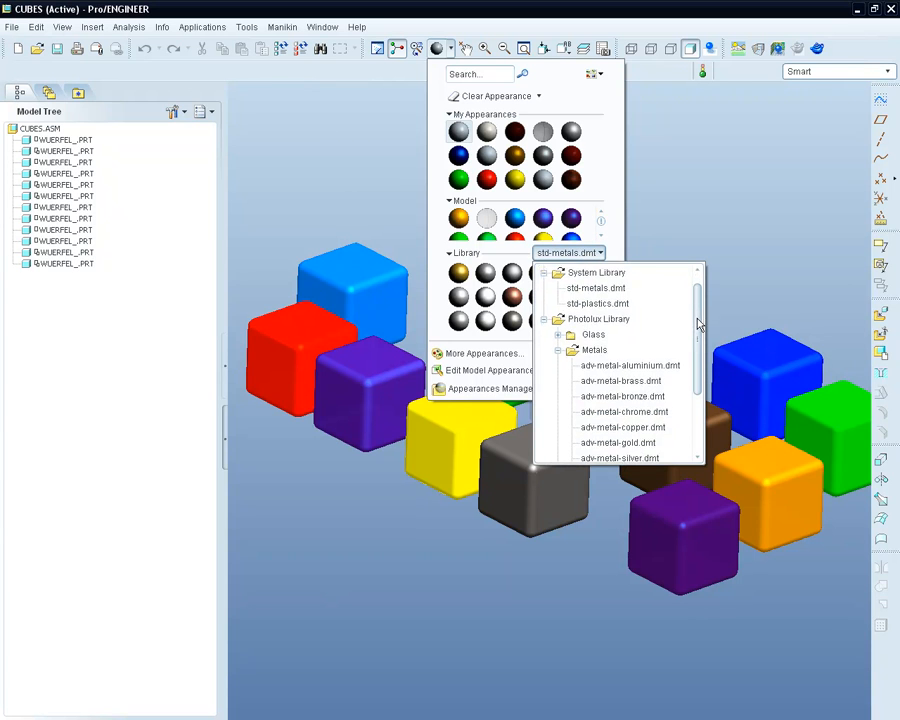
scroll("down", 3)
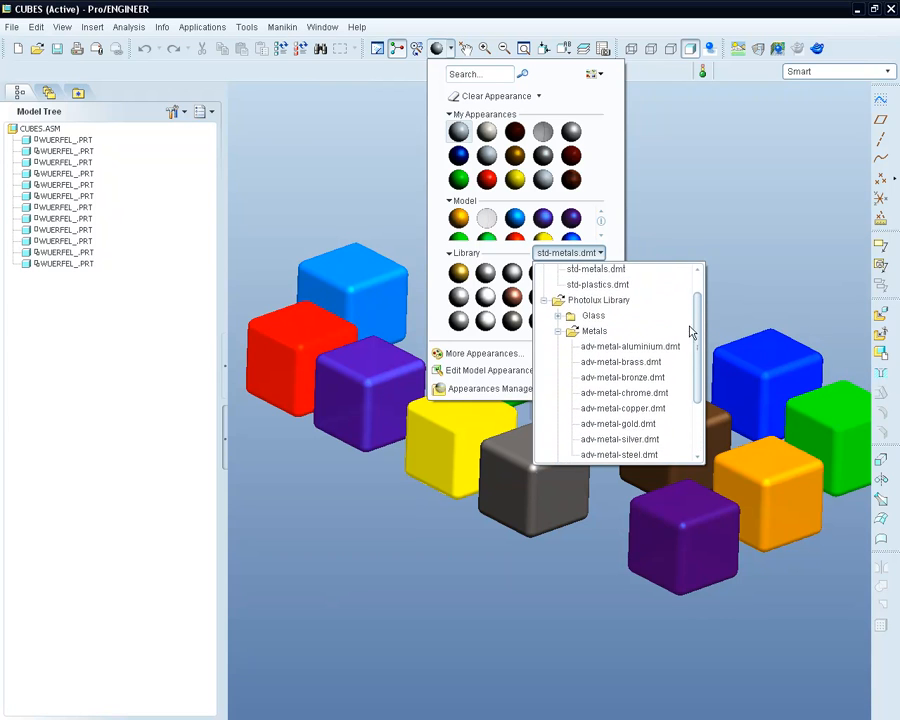
scroll("down", 3)
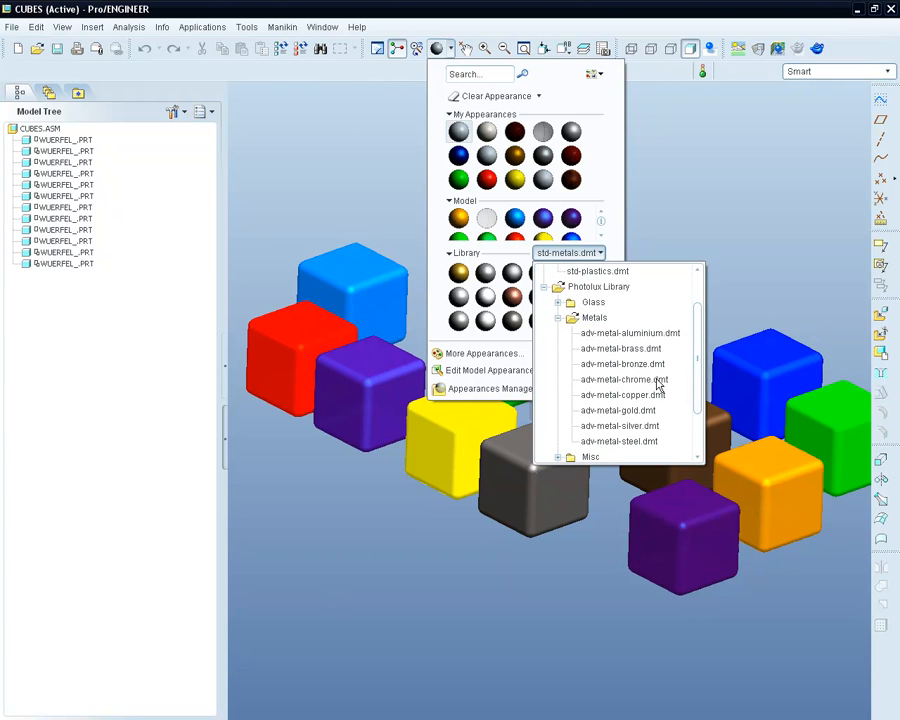
left_click(624, 379)
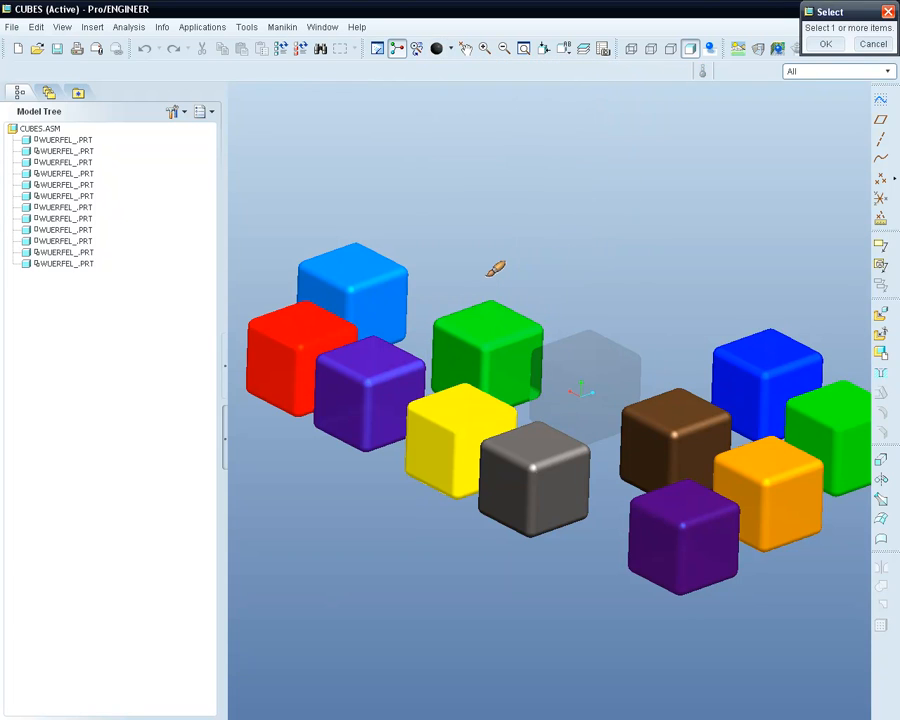
- Apply the metal appearance to the light blue cube and the right green cube
left_click(355, 290)
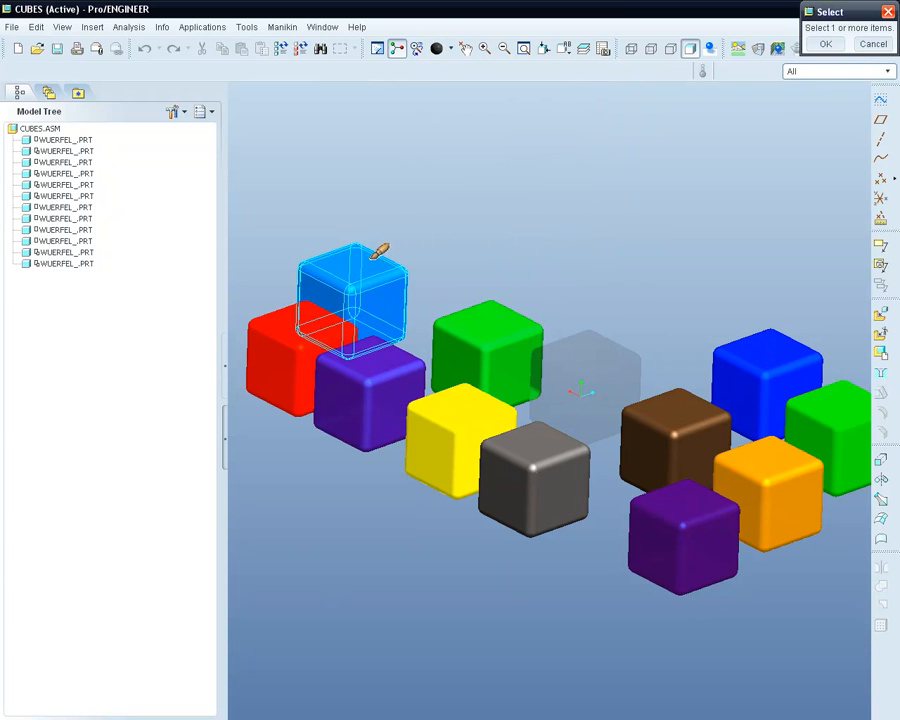
left_click(828, 430)
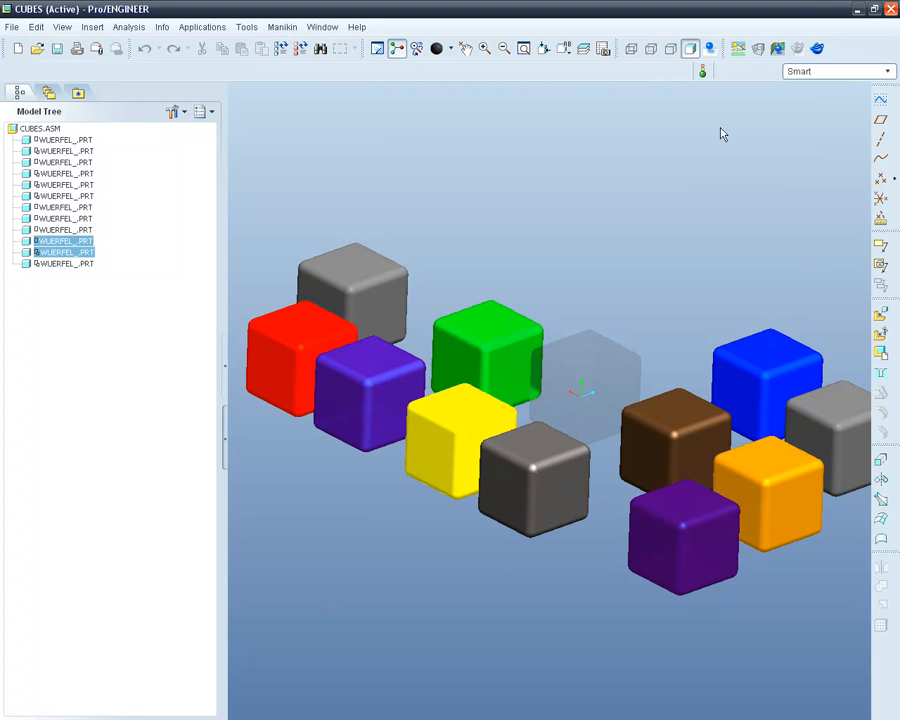
mouse_move(568, 259)
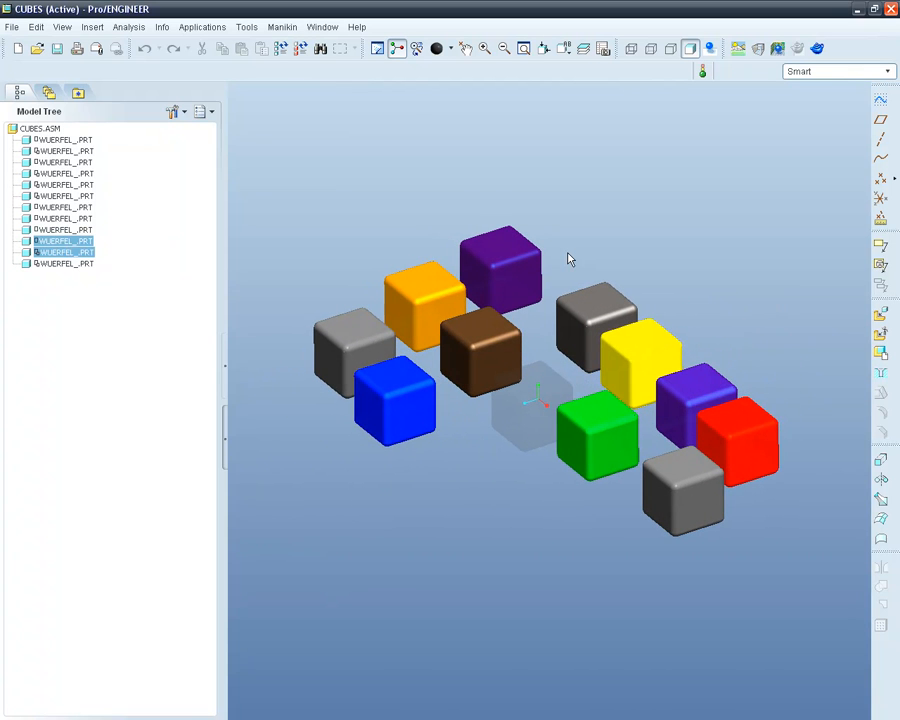
- Switch to perspective view with eye distance 52 and a 24 mm lens
left_click(565, 48)
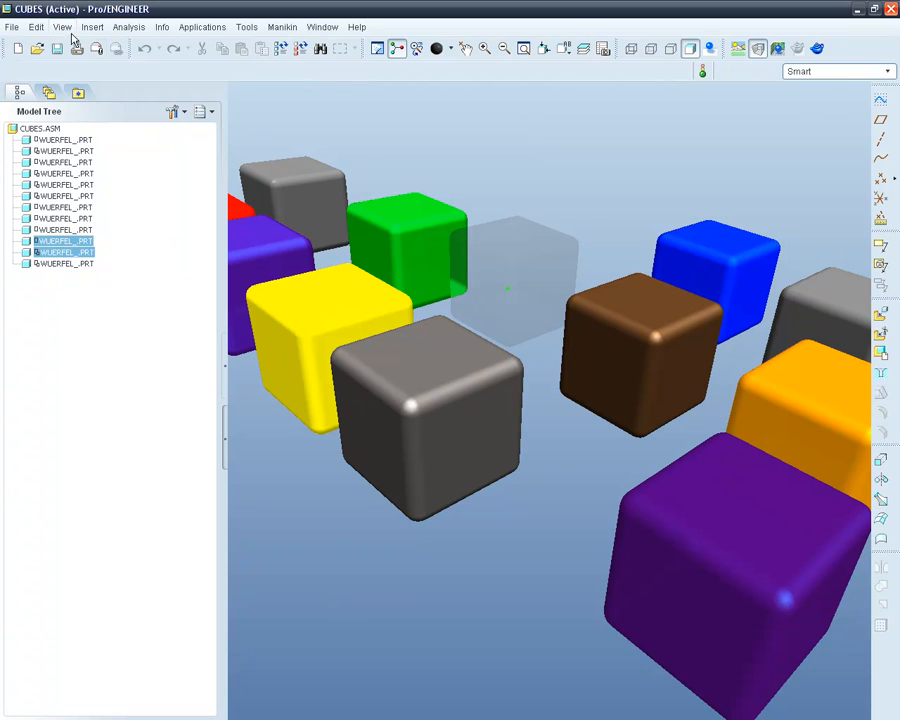
left_click(62, 27)
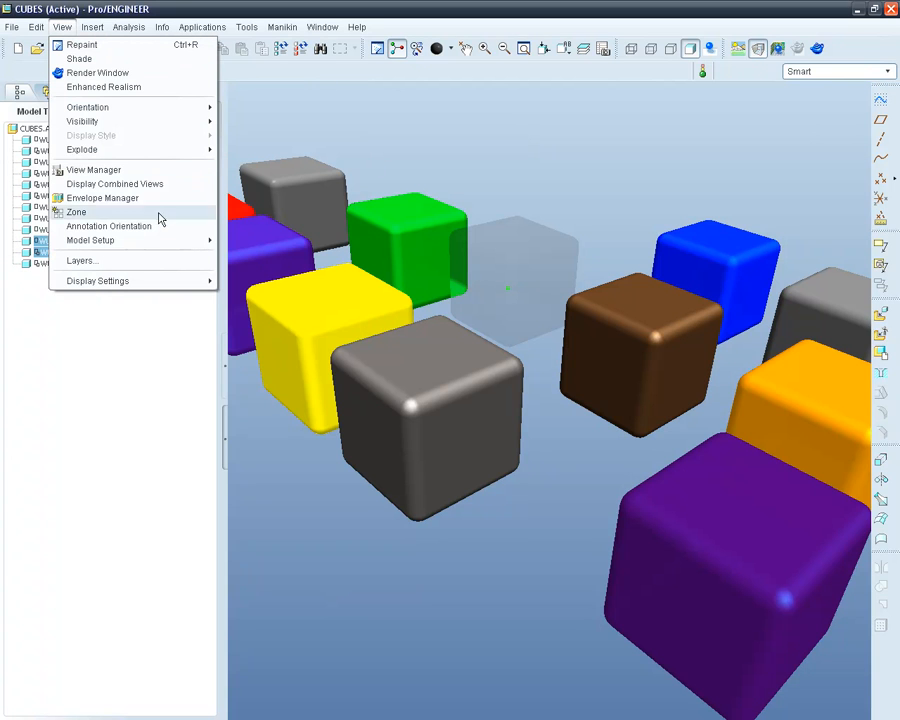
mouse_move(90, 240)
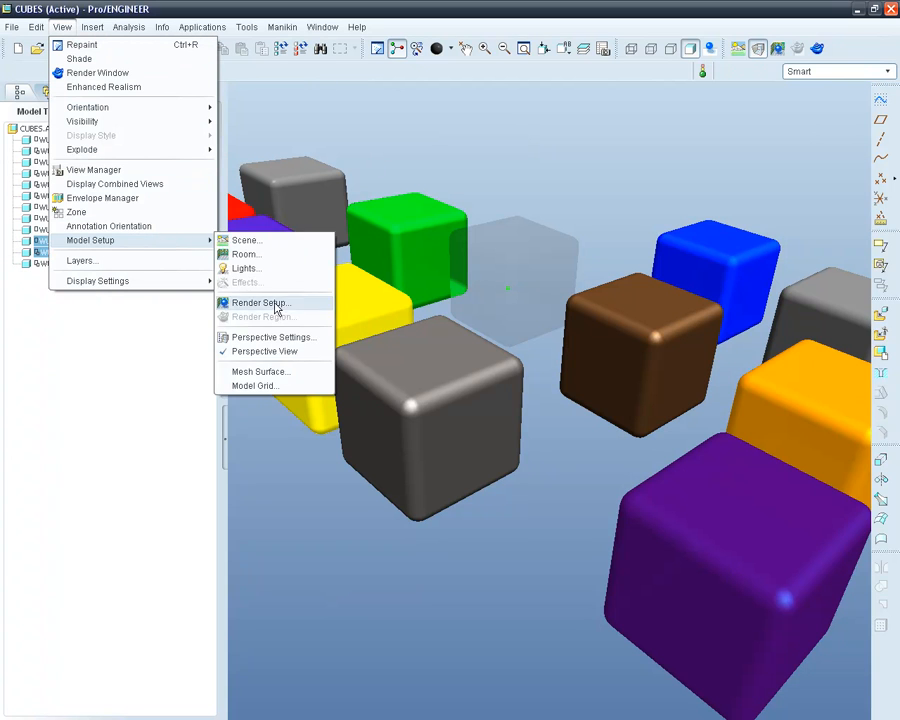
left_click(265, 351)
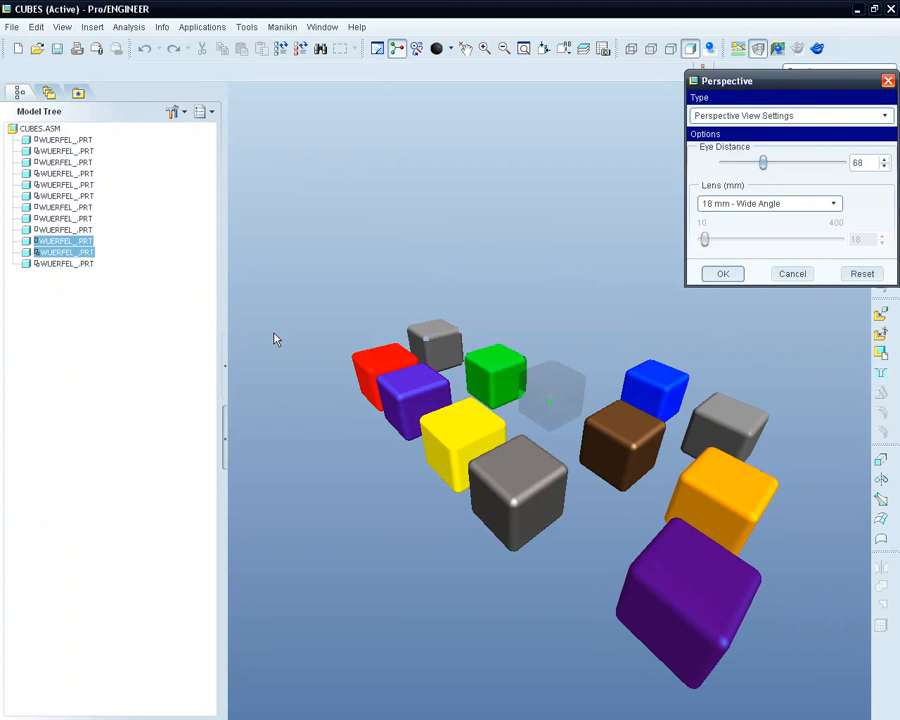
mouse_move(763, 163)
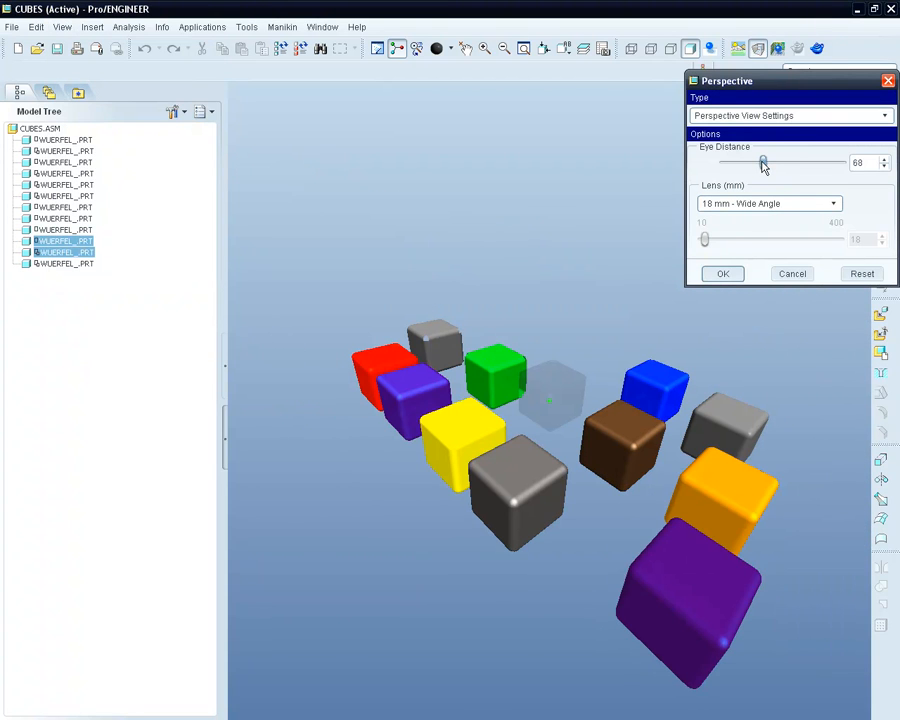
left_click_drag(763, 162, 760, 162)
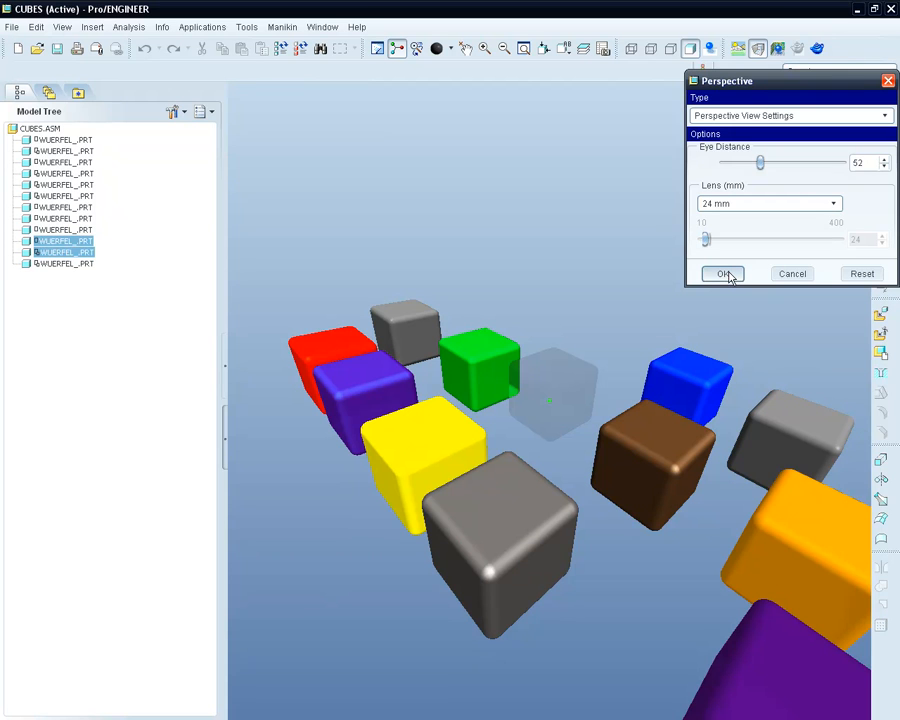
left_click(723, 273)
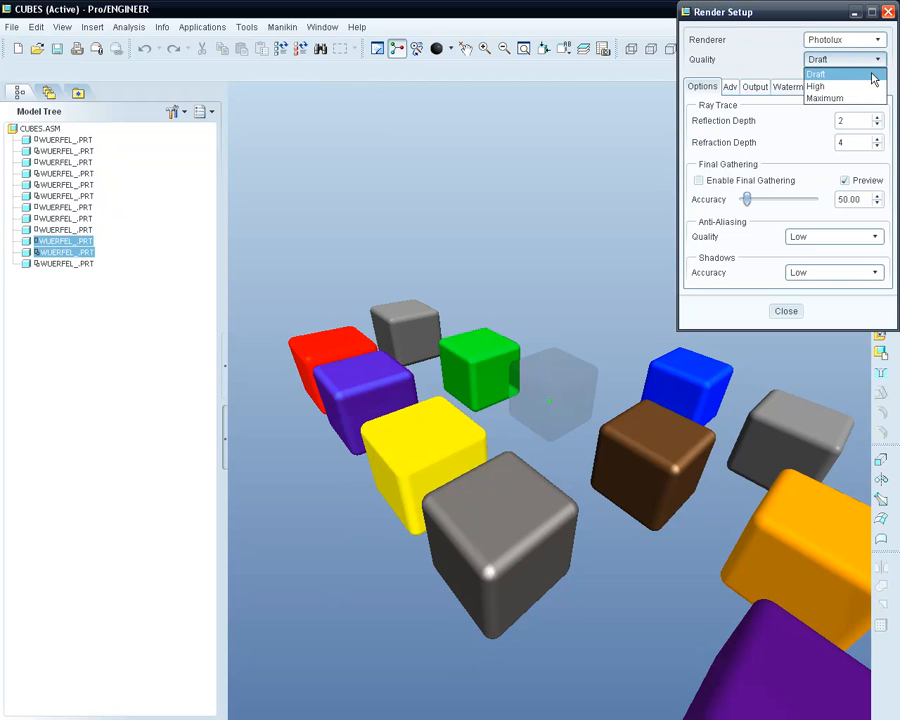
- Choose a render quality level, then bring up the Scenes gallery
left_click(824, 97)
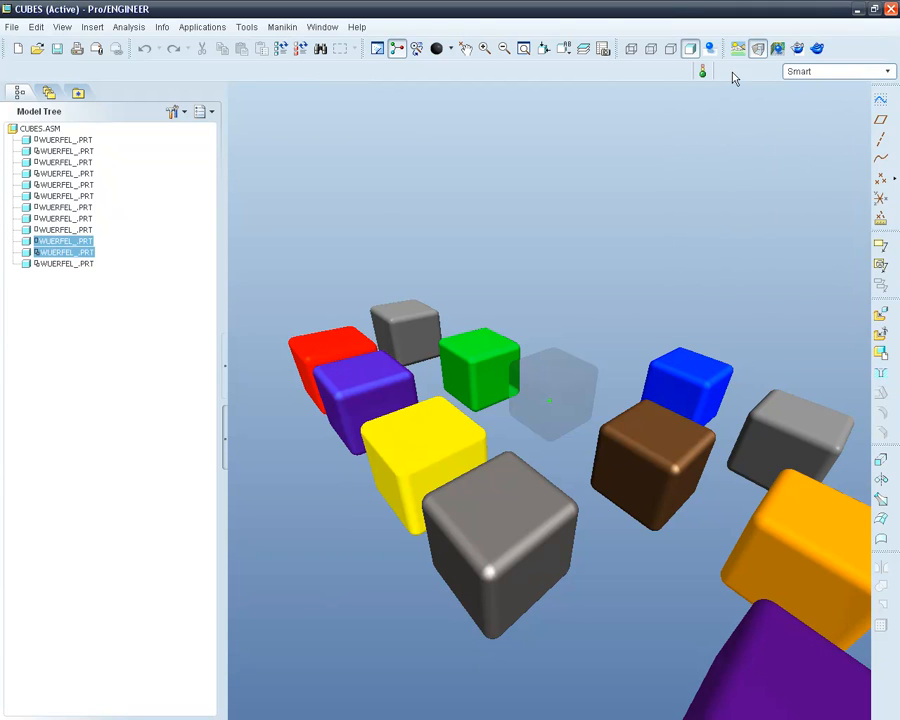
left_click(738, 48)
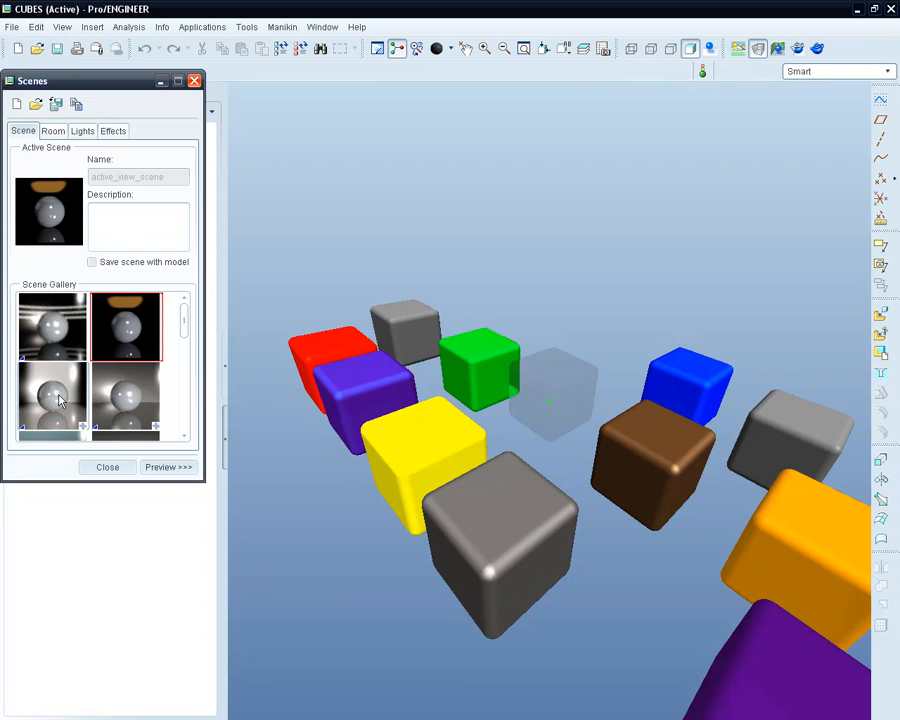
- Try gallery scenes and settle on the basic chrome reflection scene
left_click(125, 400)
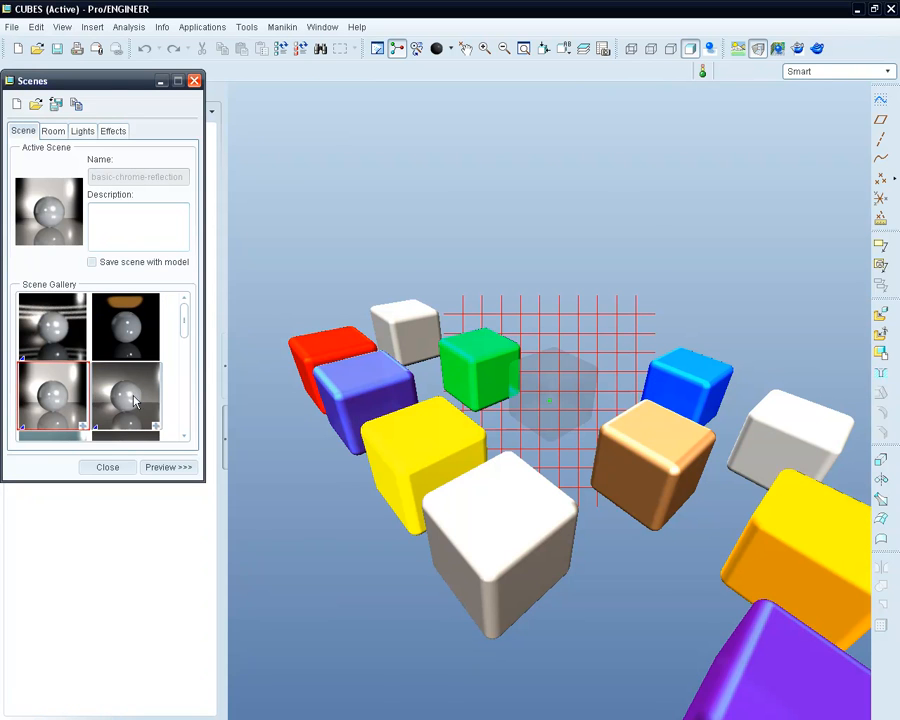
left_click(125, 400)
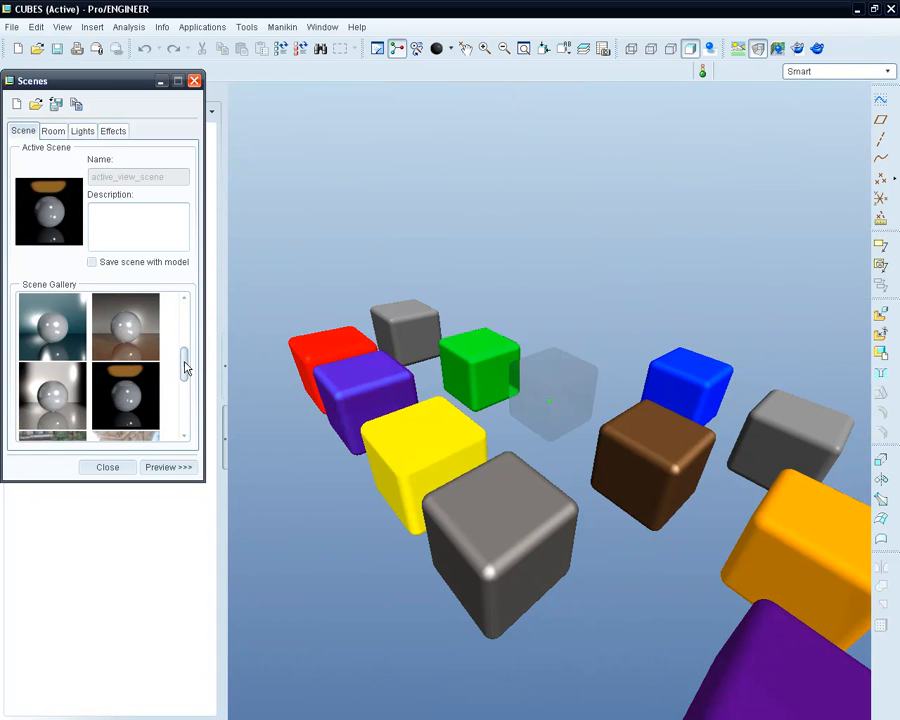
left_click(52, 398)
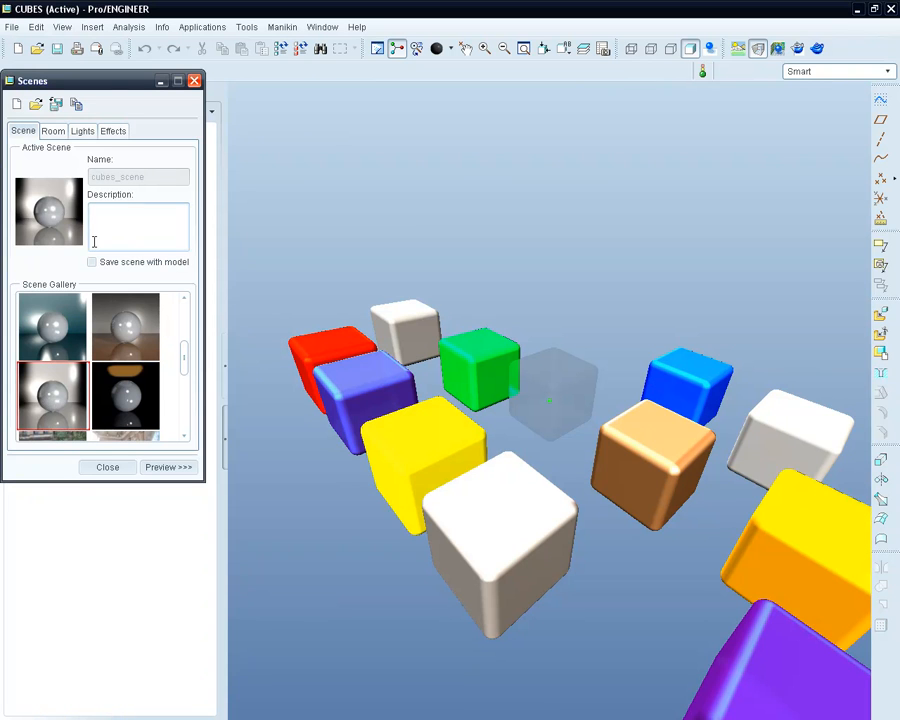
left_click(53, 131)
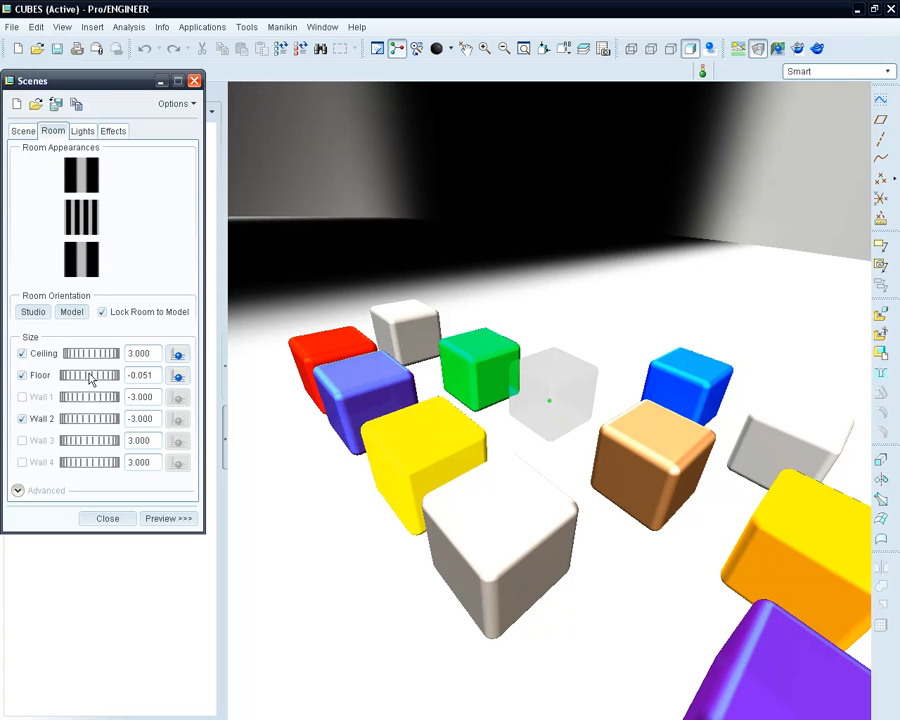
left_click_drag(110, 375, 85, 375)
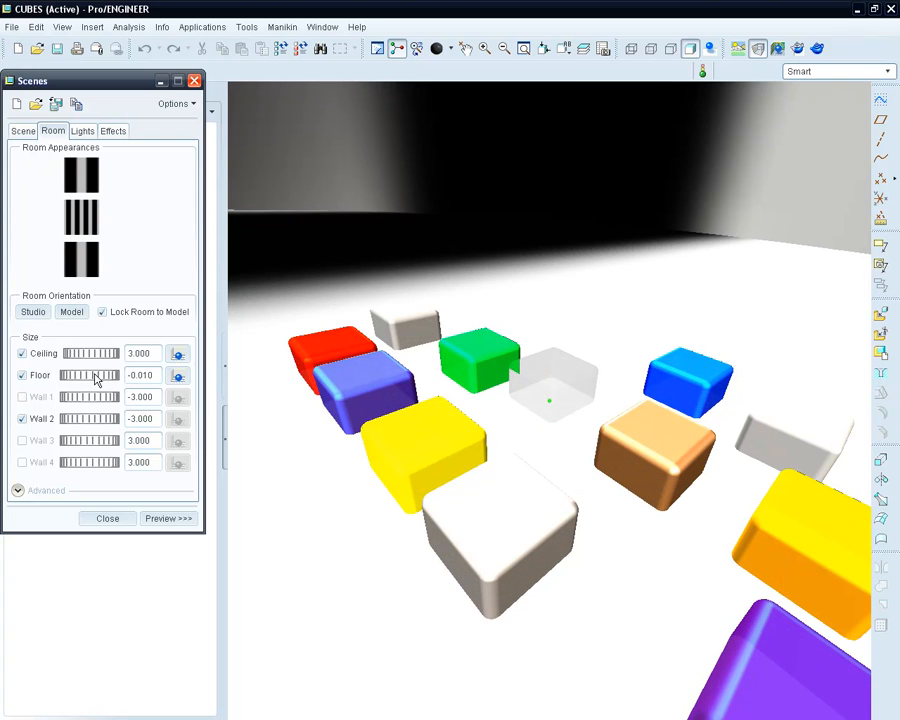
left_click(178, 375)
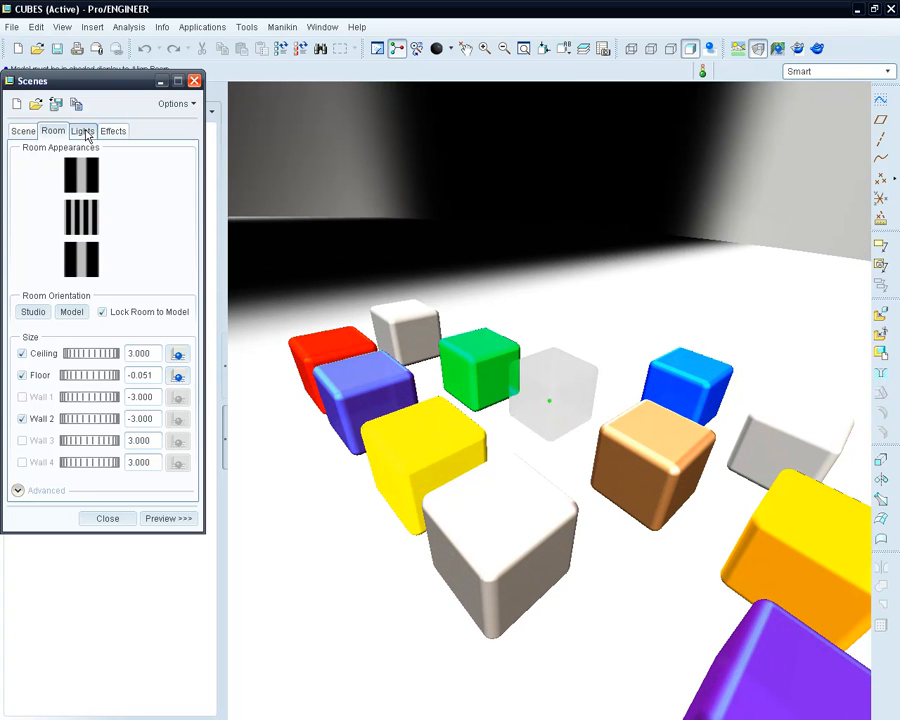
- Add a distant light, distant2, at intensity 1.00 locked to Studio
left_click(82, 130)
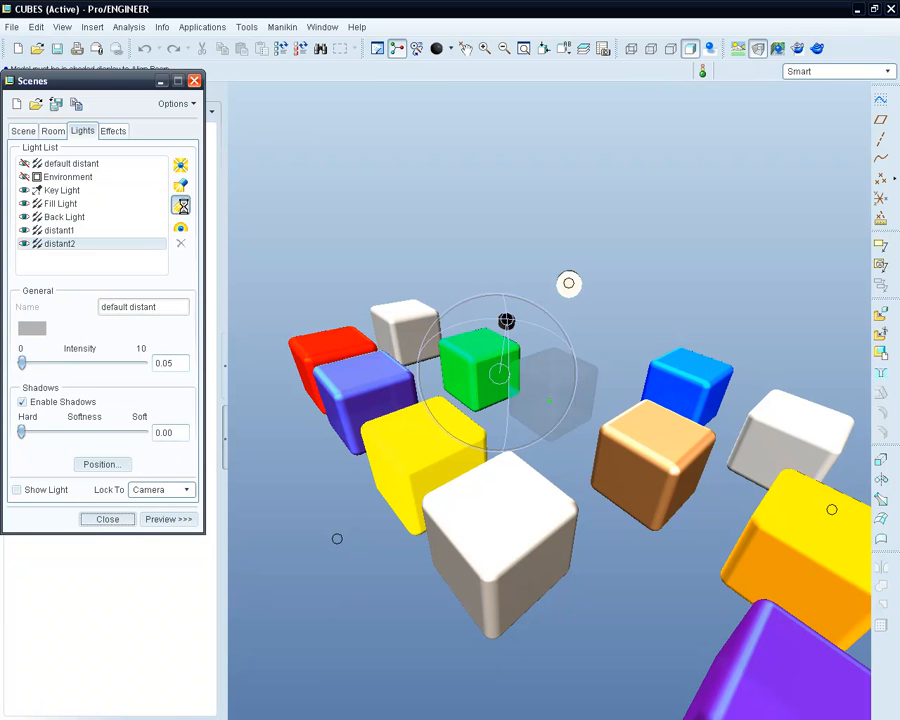
left_click(59, 243)
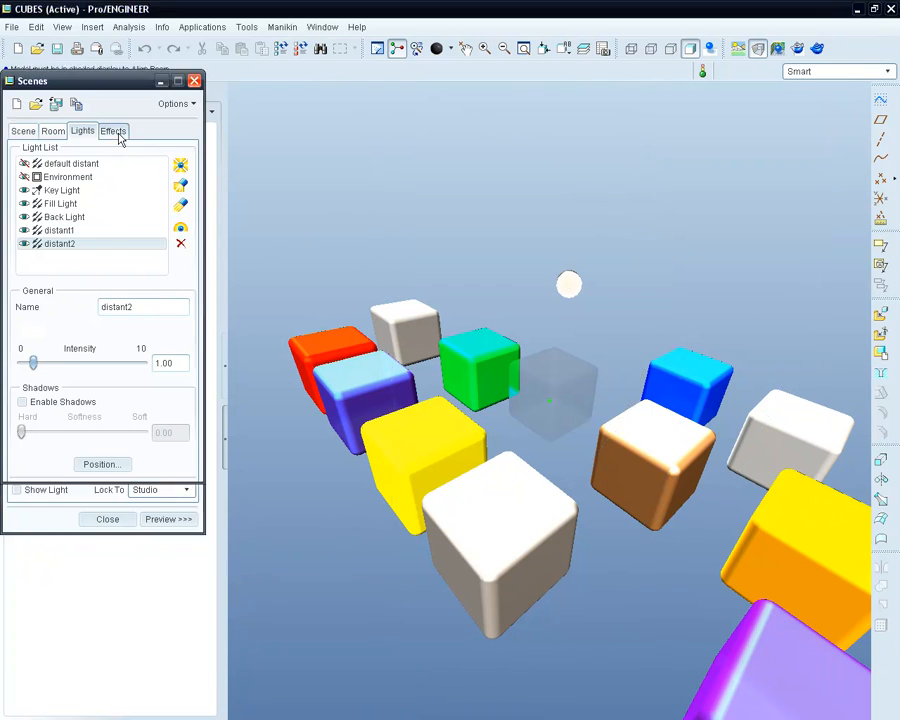
- Enable depth of field with focus 0.340 and blur 1.00, then close the dialog
left_click(113, 130)
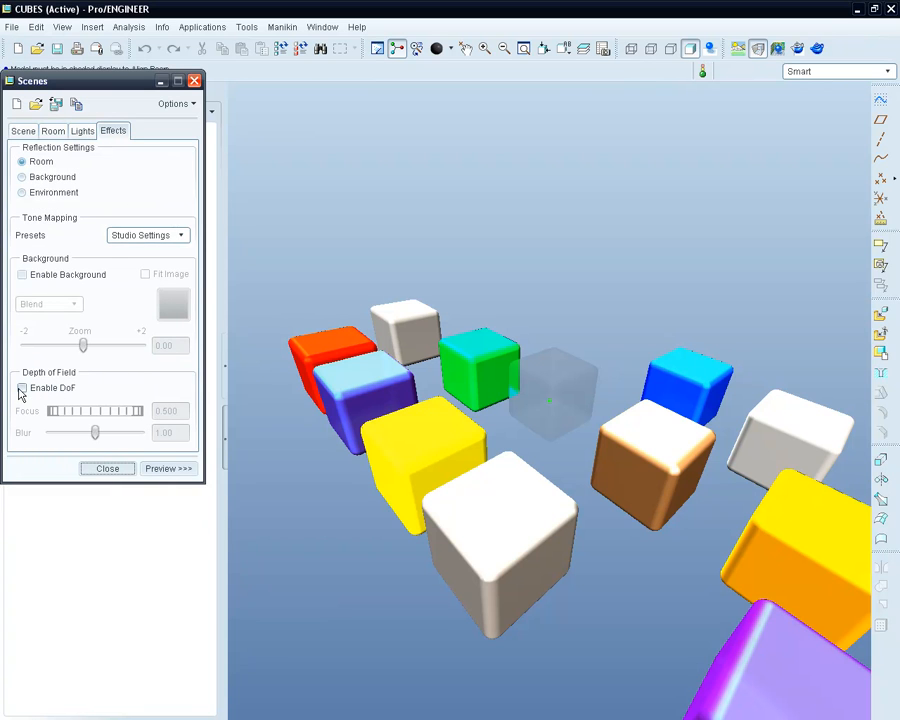
left_click(21, 388)
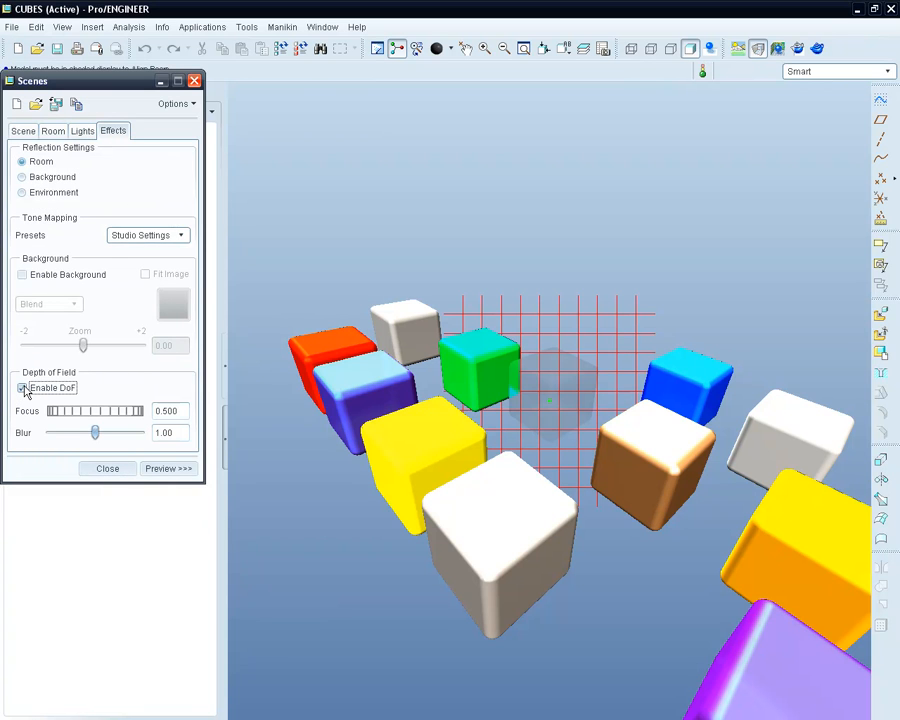
left_click_drag(83, 411, 95, 411)
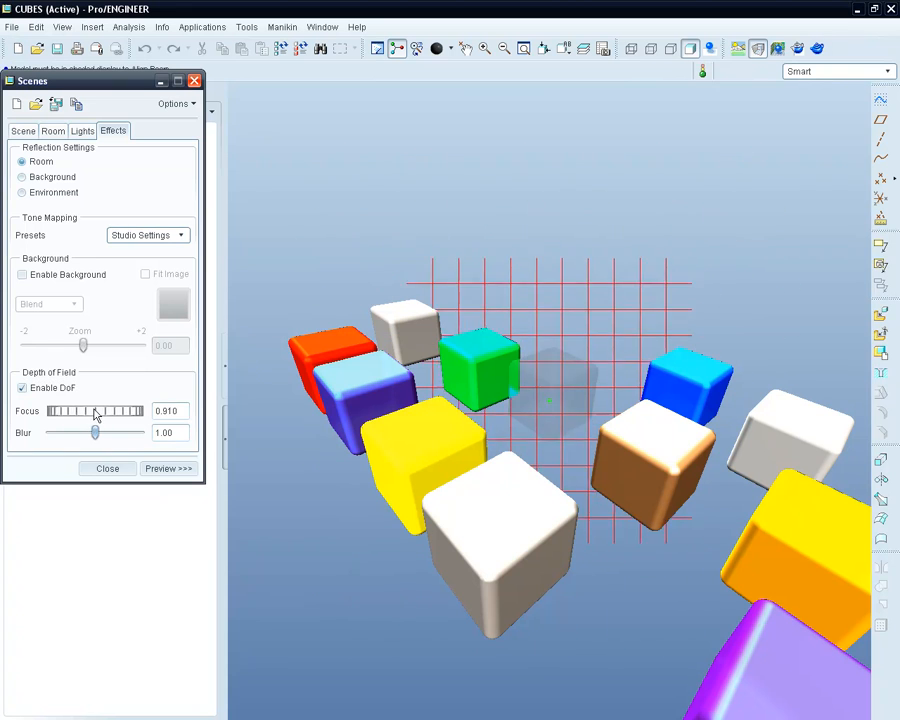
left_click_drag(95, 411, 68, 411)
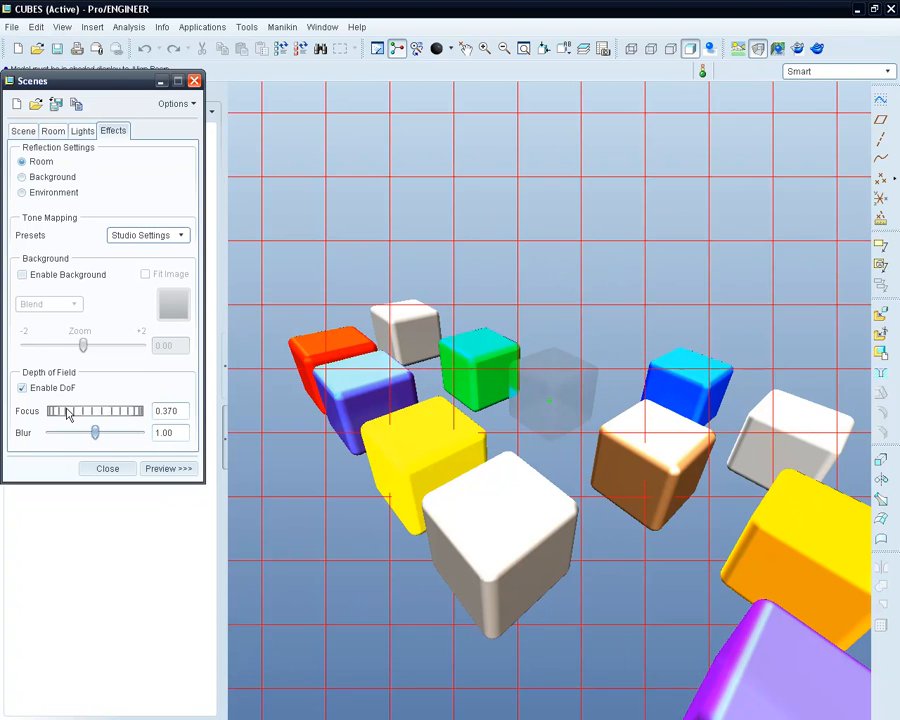
left_click_drag(68, 411, 64, 411)
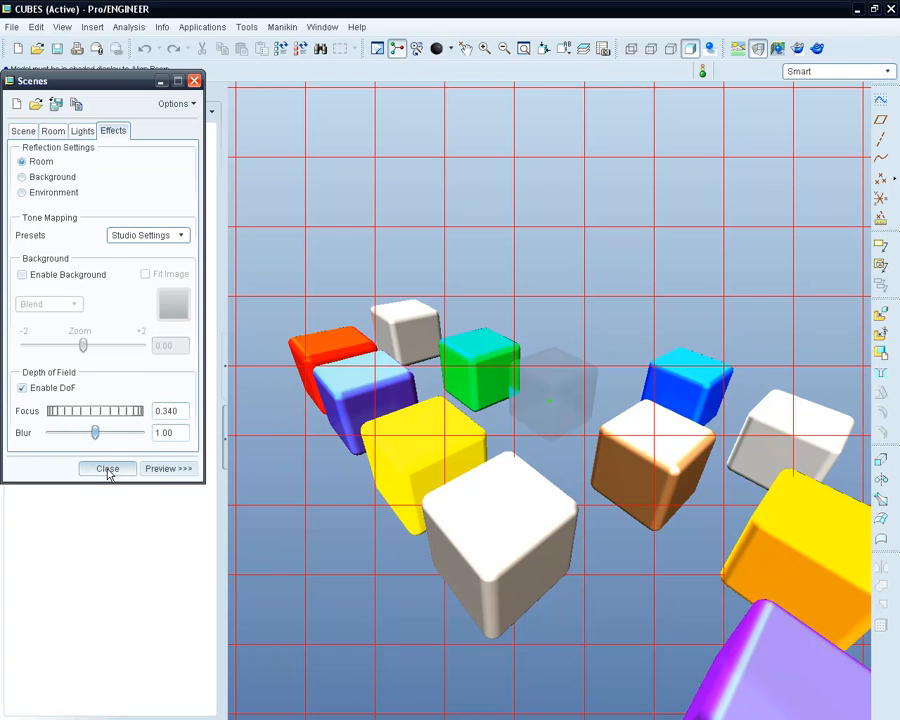
left_click(107, 468)
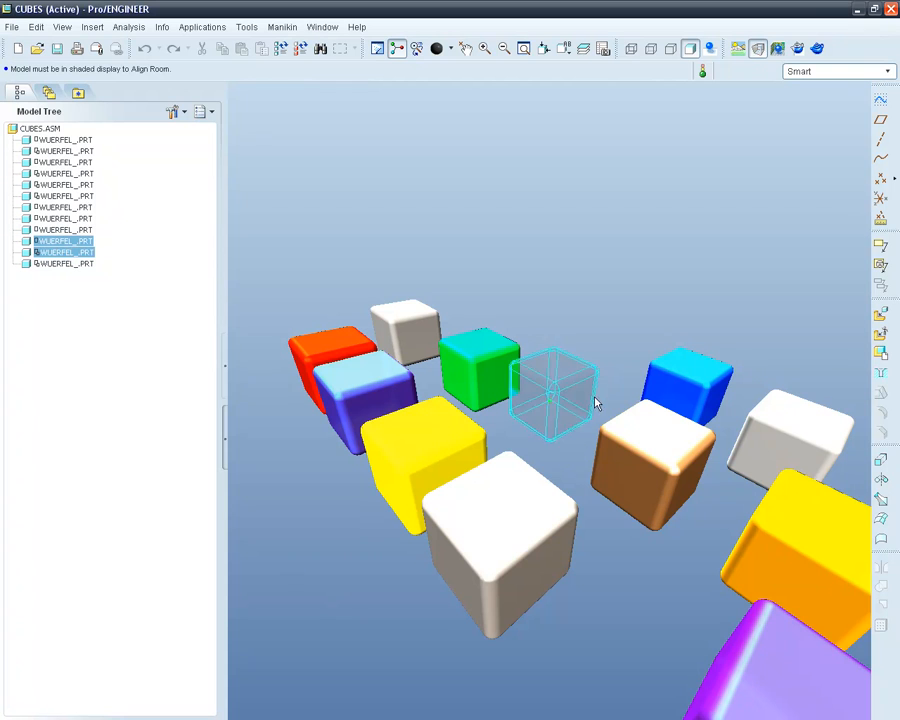
- Render CUBES to a 600 x 450 JPEG file via Render Setup and Render Window
left_click(778, 48)
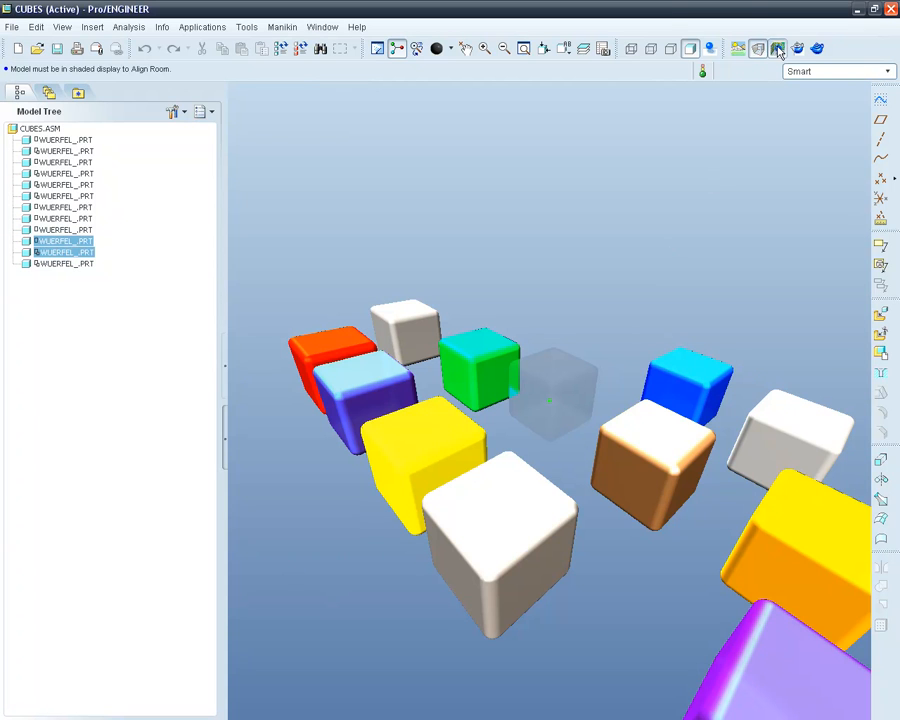
left_click(778, 48)
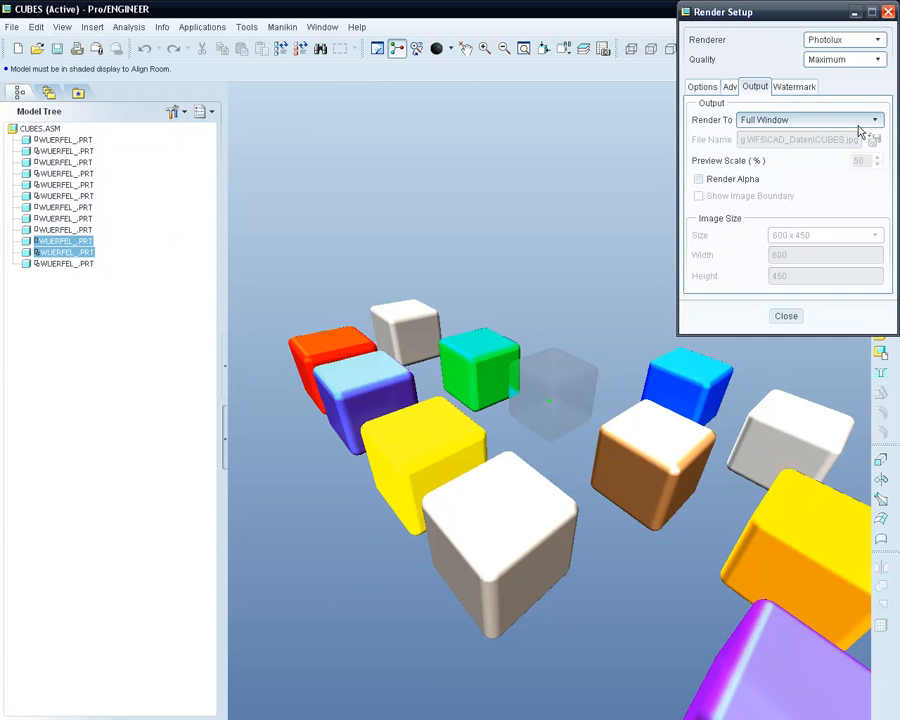
left_click(874, 119)
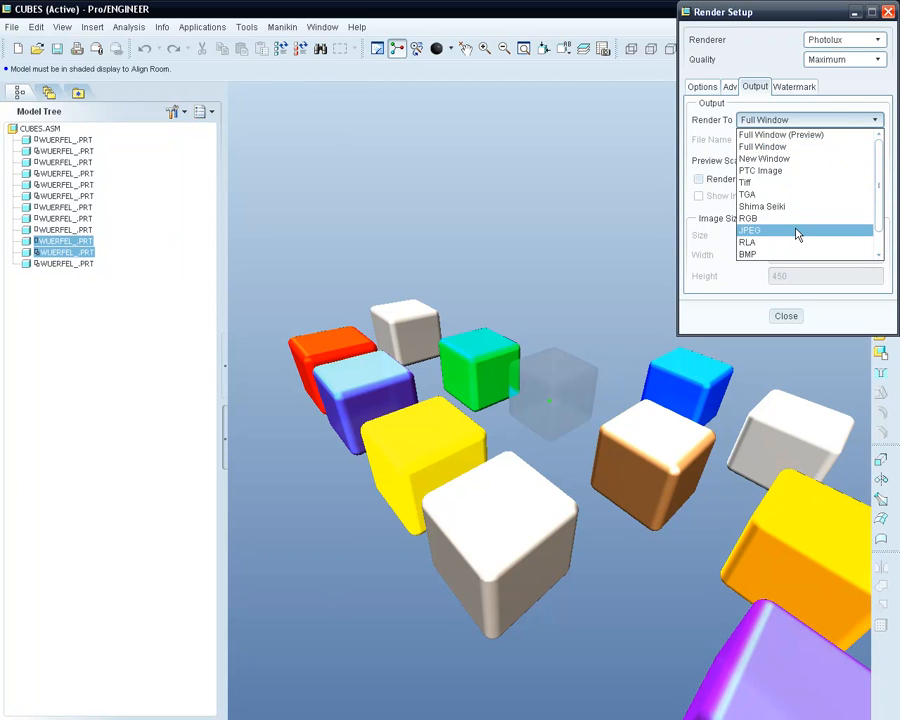
left_click(749, 230)
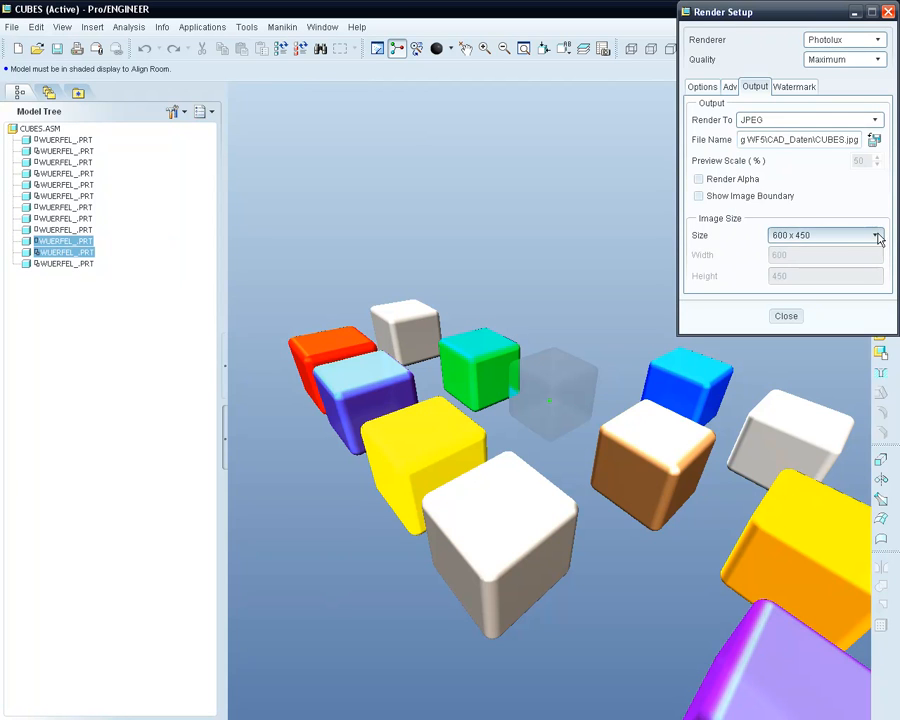
left_click(877, 235)
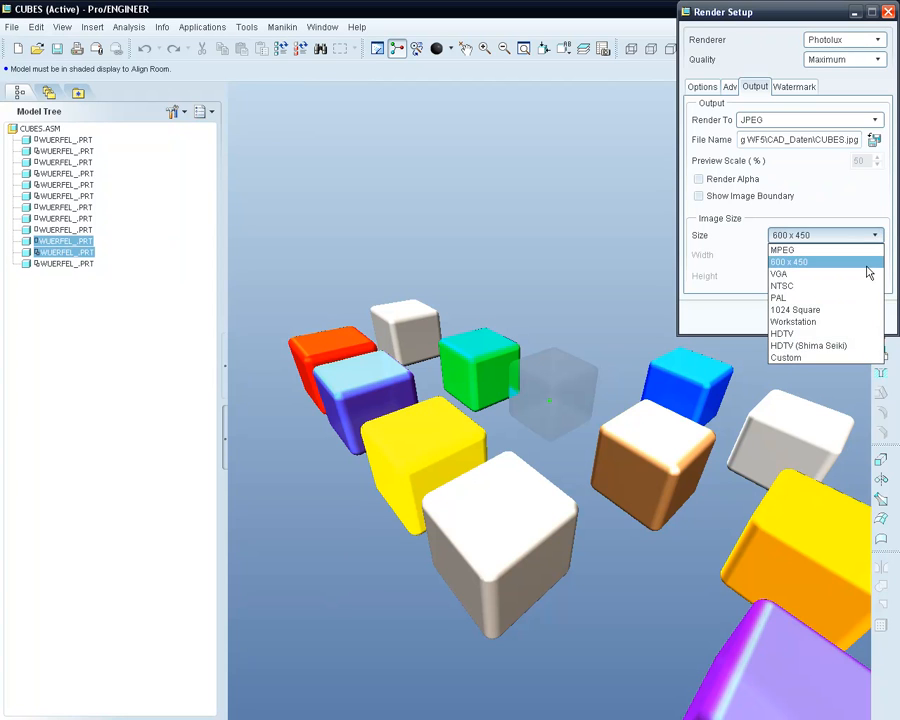
left_click(790, 262)
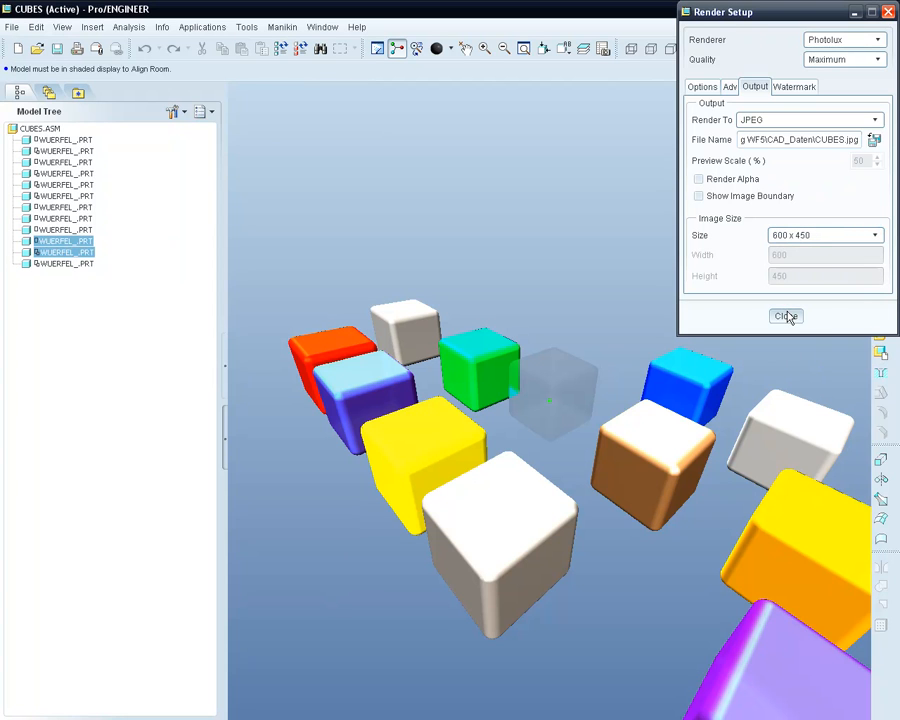
left_click(786, 316)
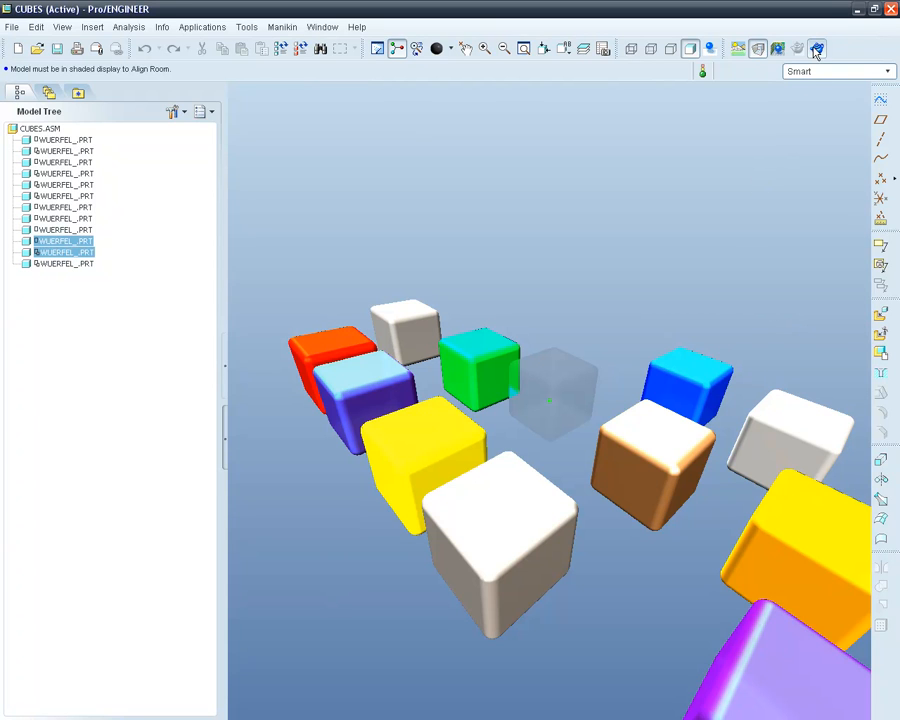
left_click(817, 48)
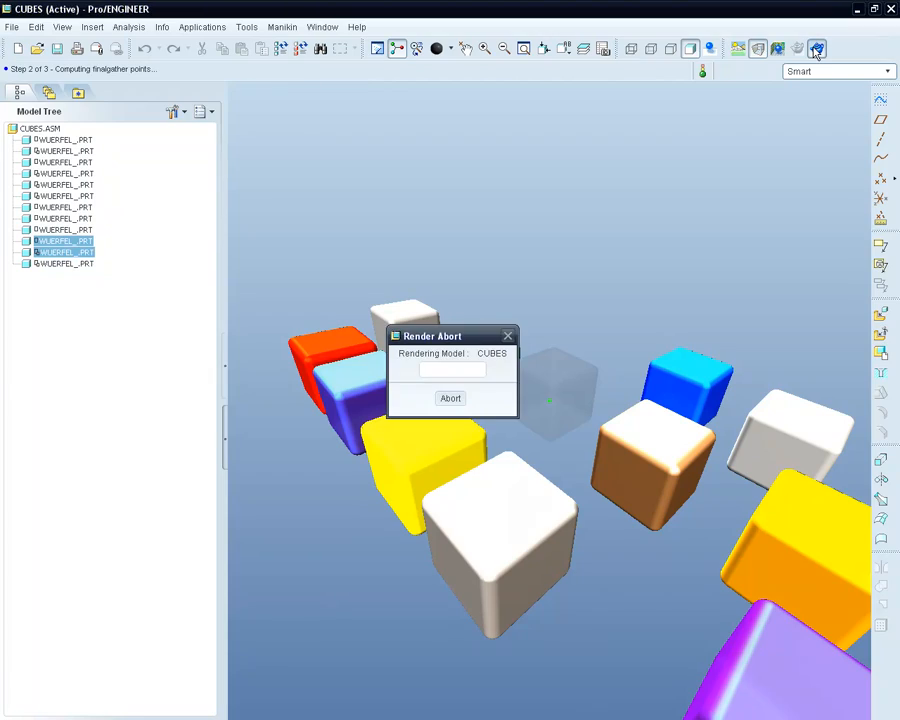